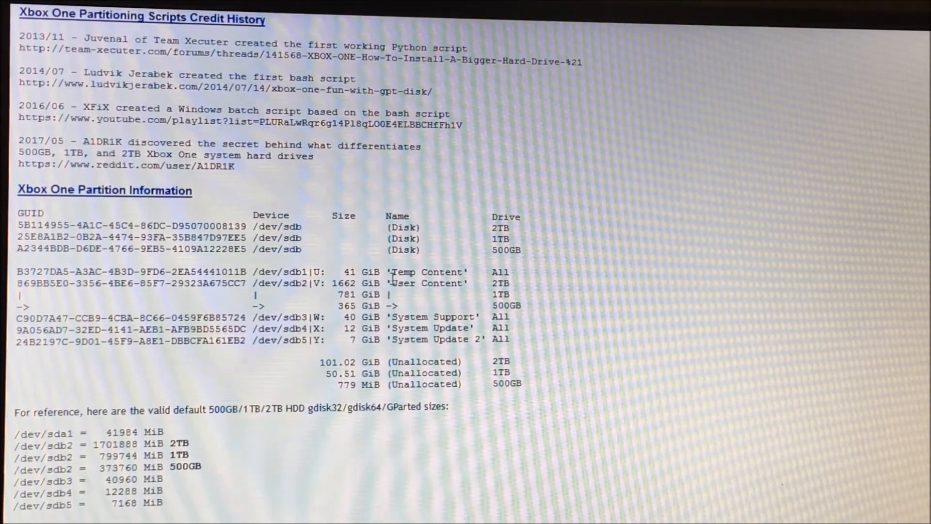
Highlight table cells for the 2TB drive: its Unallocated space label and 2TB disk size
double_click(402, 283)
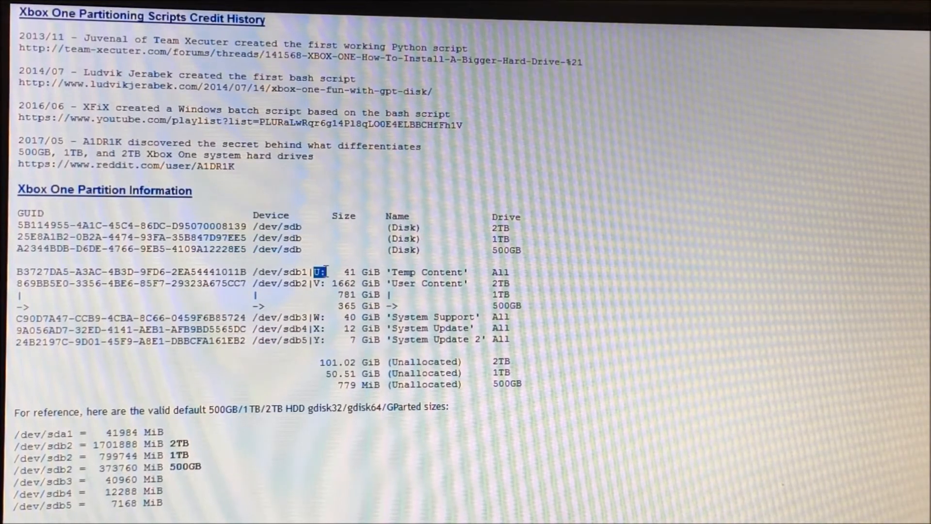
mouse_move(324, 291)
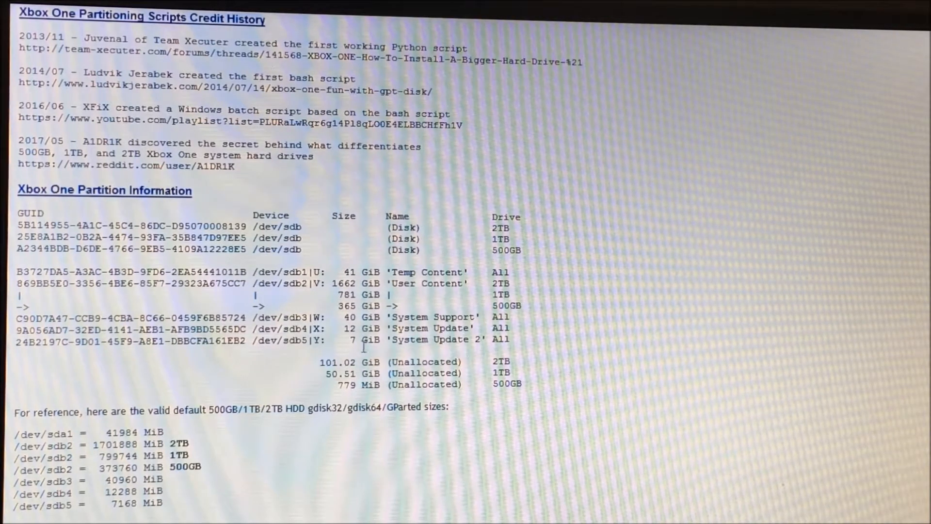
mouse_move(410, 268)
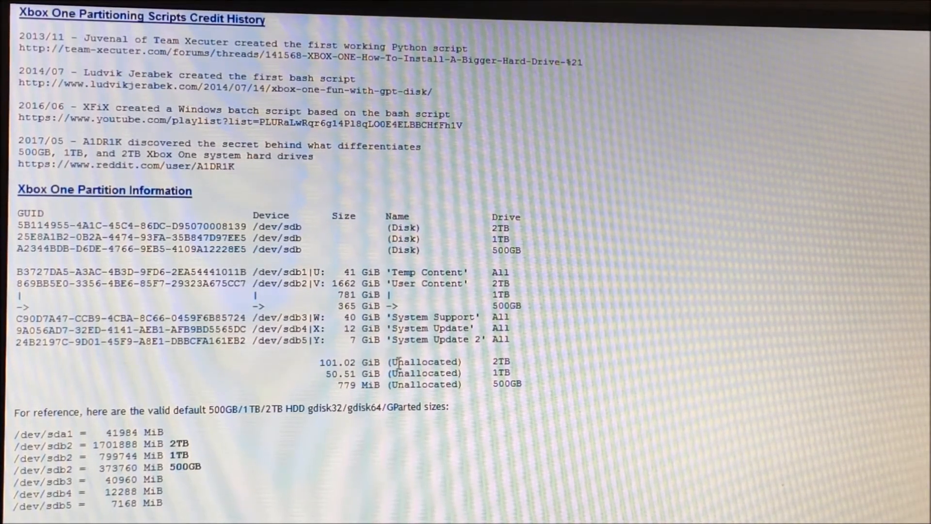
double_click(408, 360)
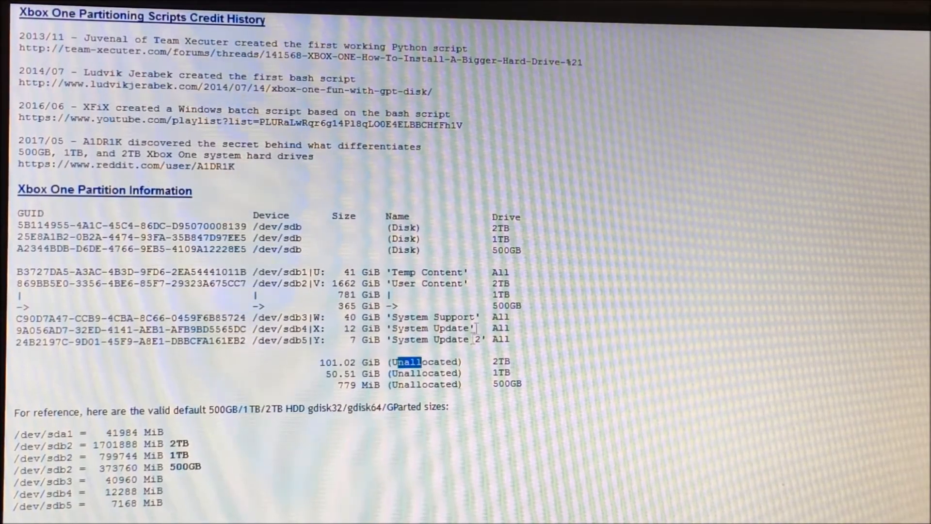
mouse_move(510, 271)
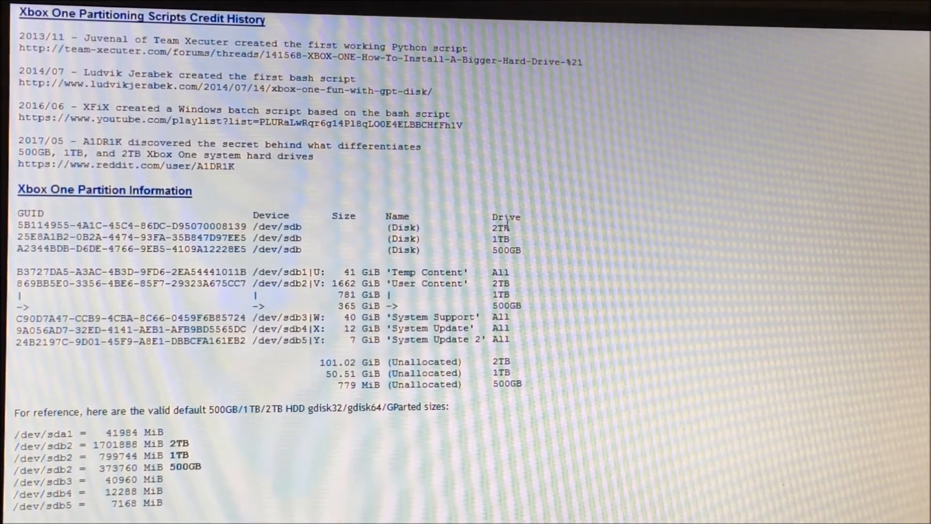
double_click(500, 227)
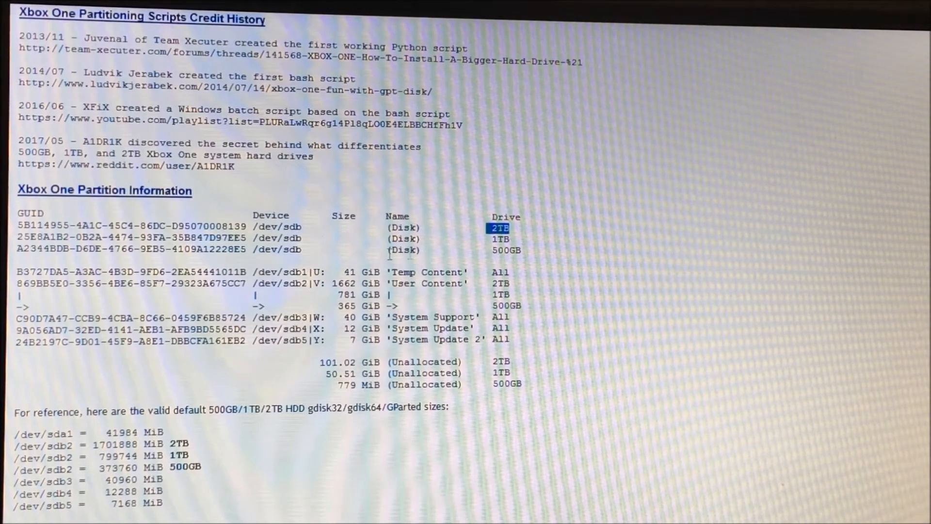
left_click(500, 238)
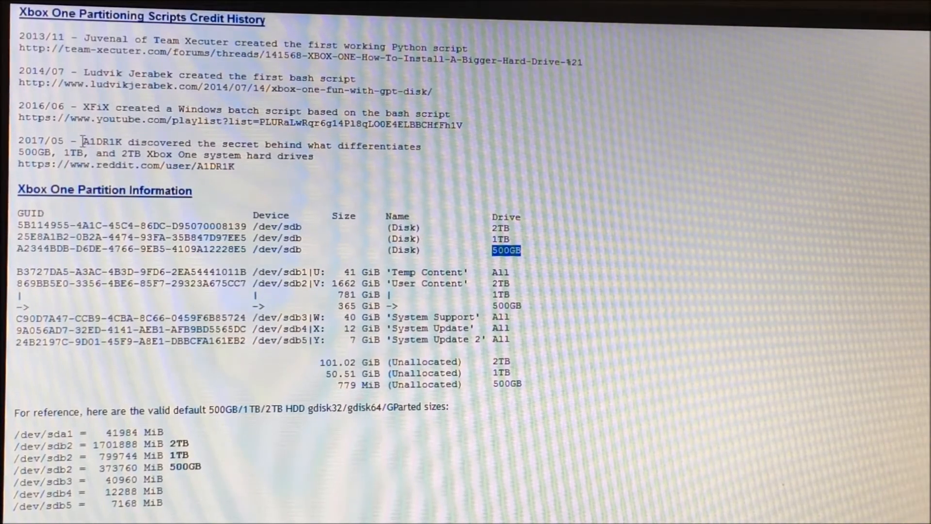
Highlight the 2017 credit entry author and the 365 GiB size for 500GB drives
double_click(100, 142)
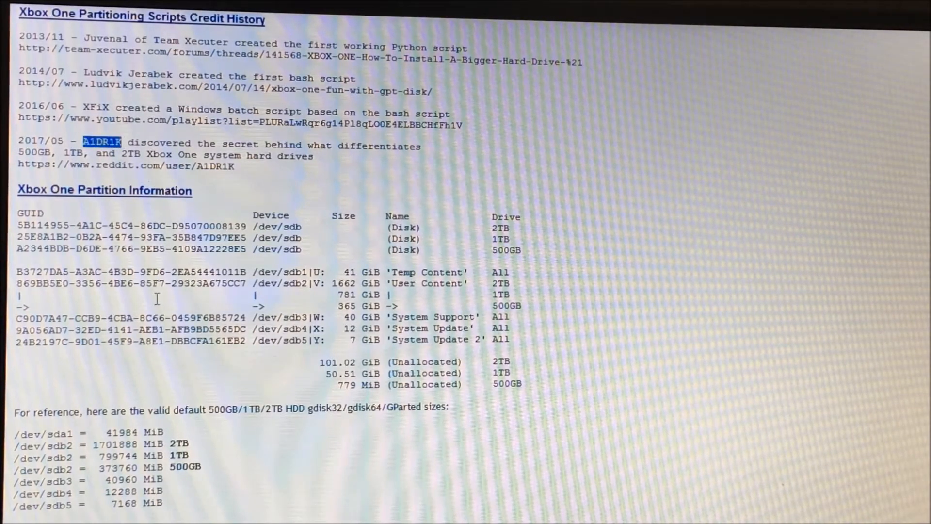
mouse_move(208, 299)
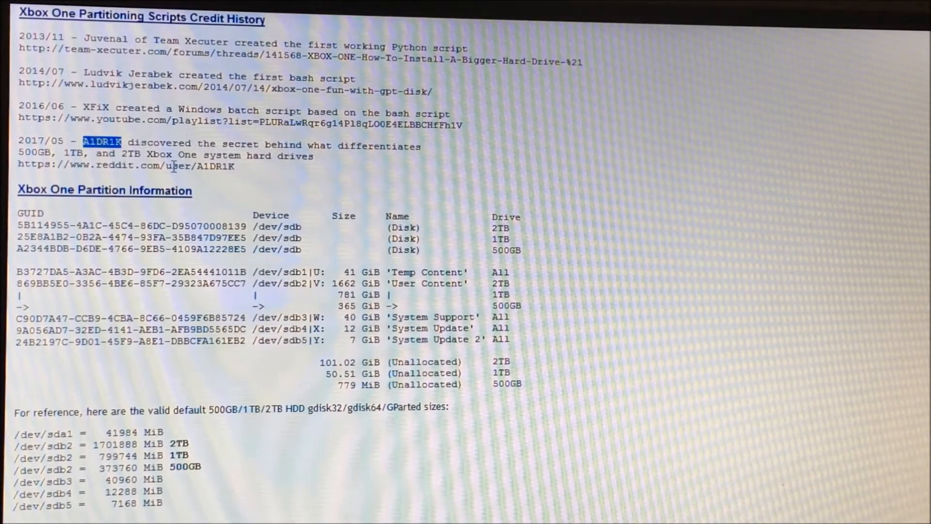
mouse_move(526, 259)
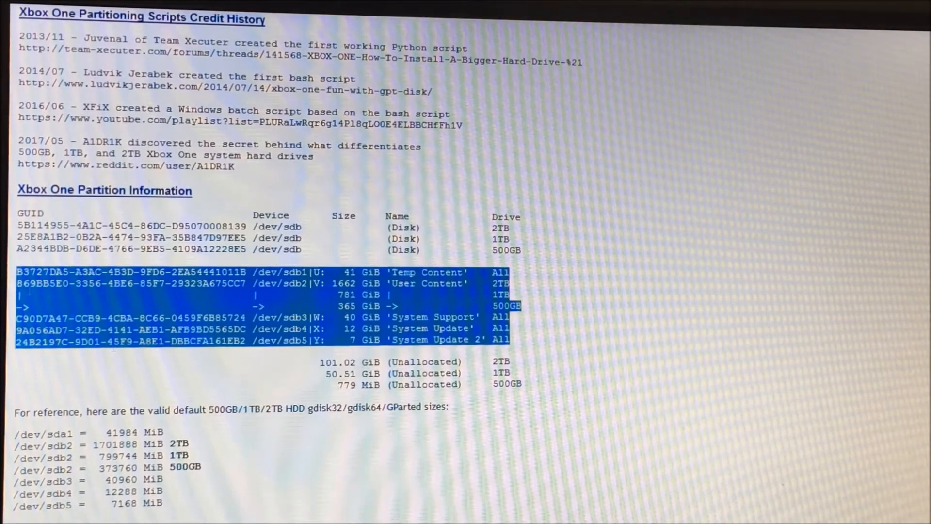
left_click(525, 339)
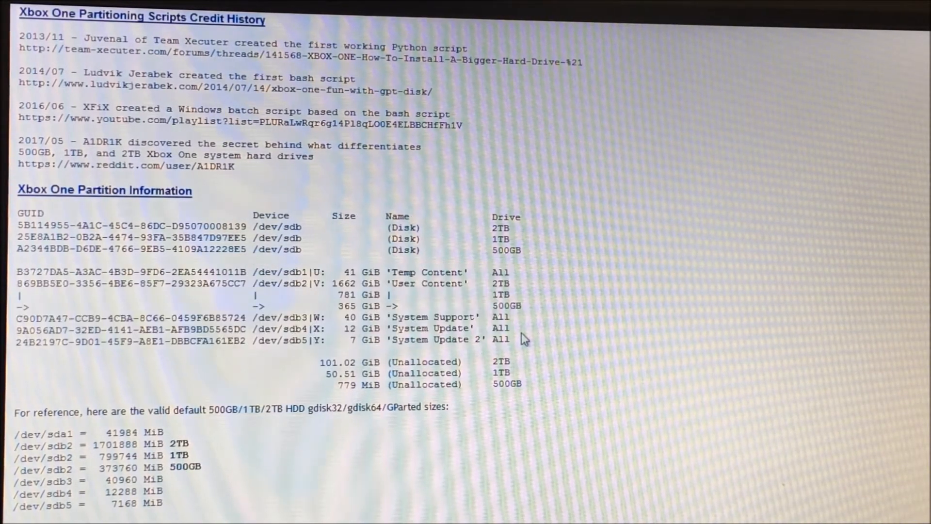
double_click(501, 316)
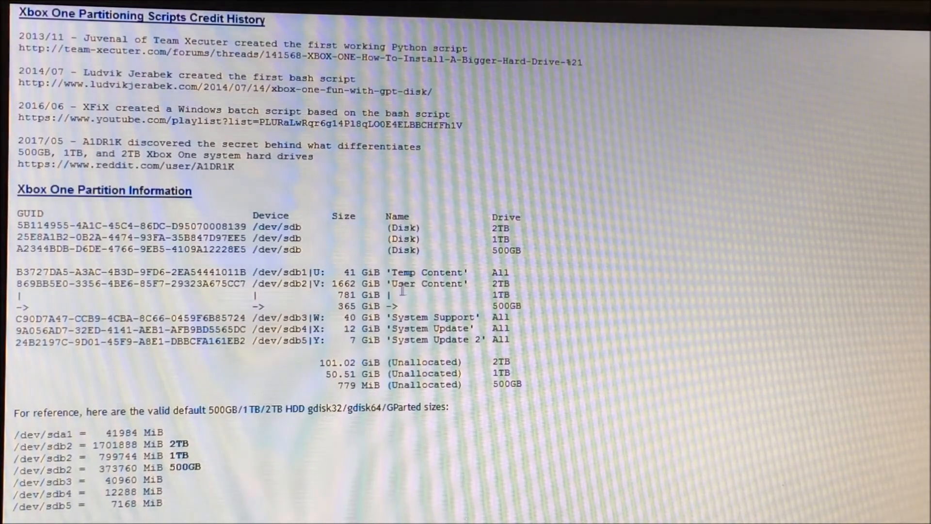
double_click(345, 283)
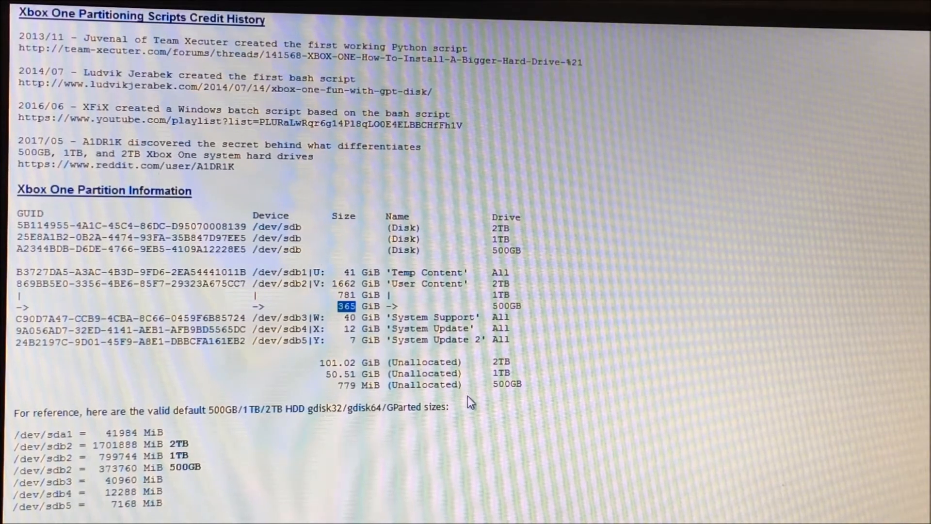
mouse_move(288, 231)
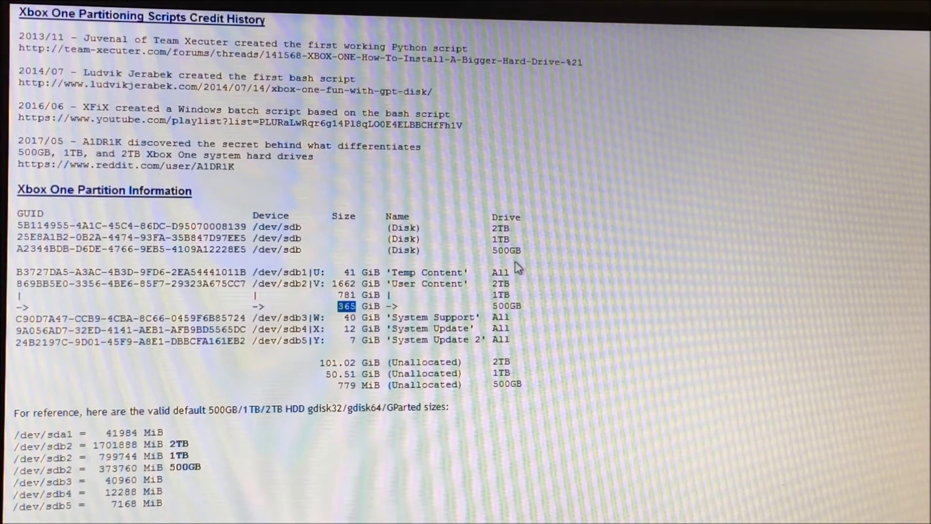
mouse_move(498, 306)
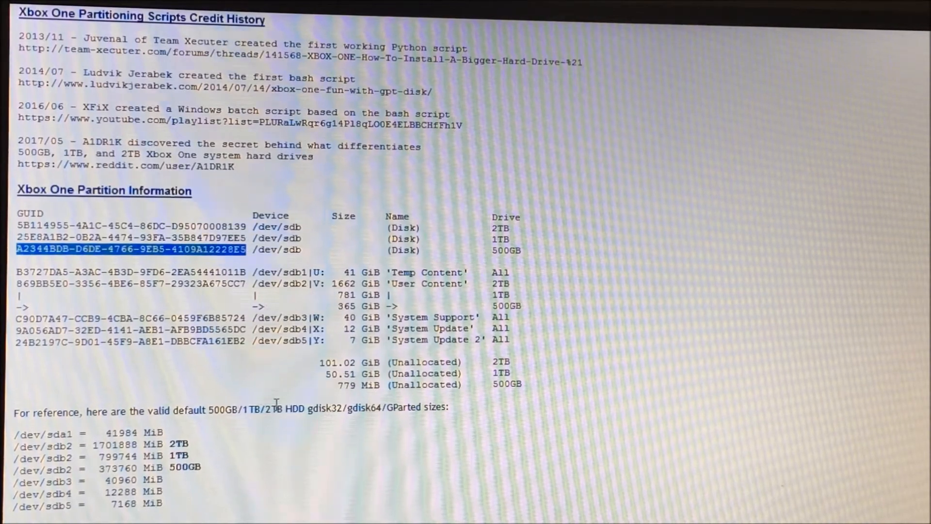
mouse_move(515, 418)
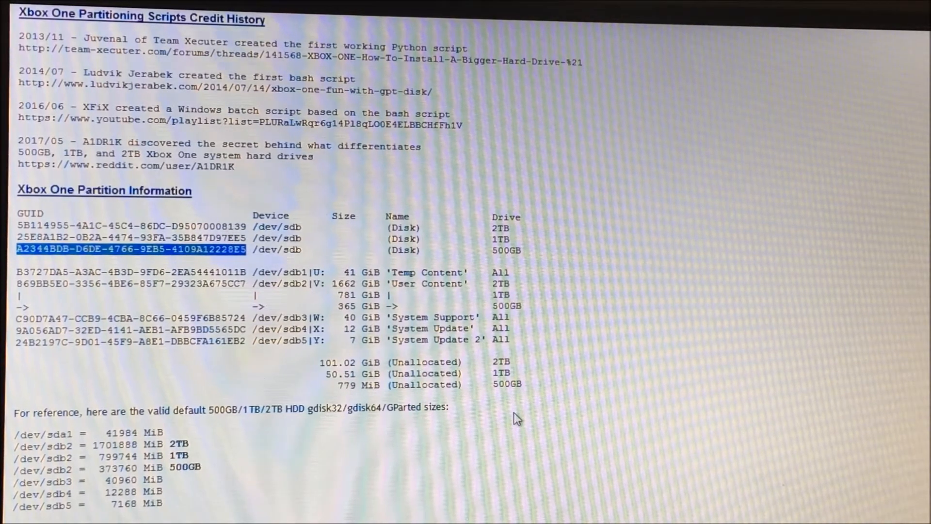
mouse_move(506, 360)
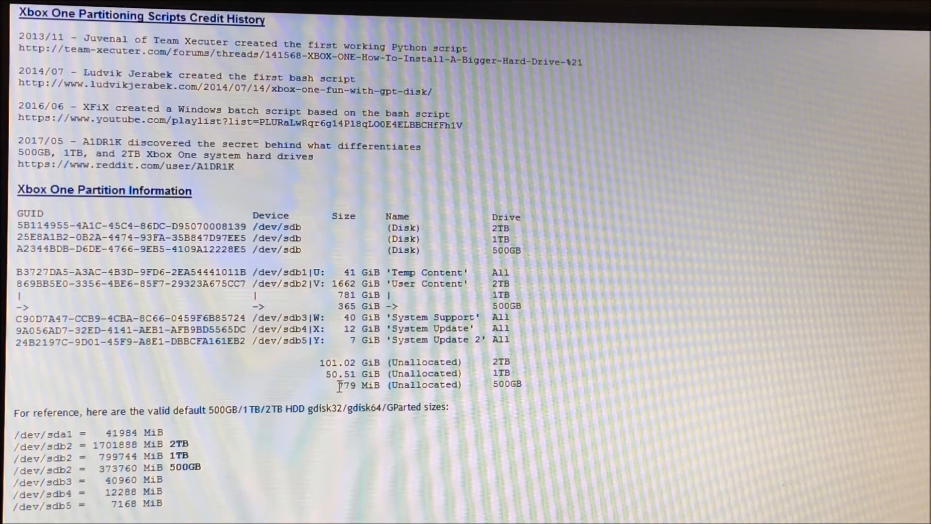
double_click(345, 385)
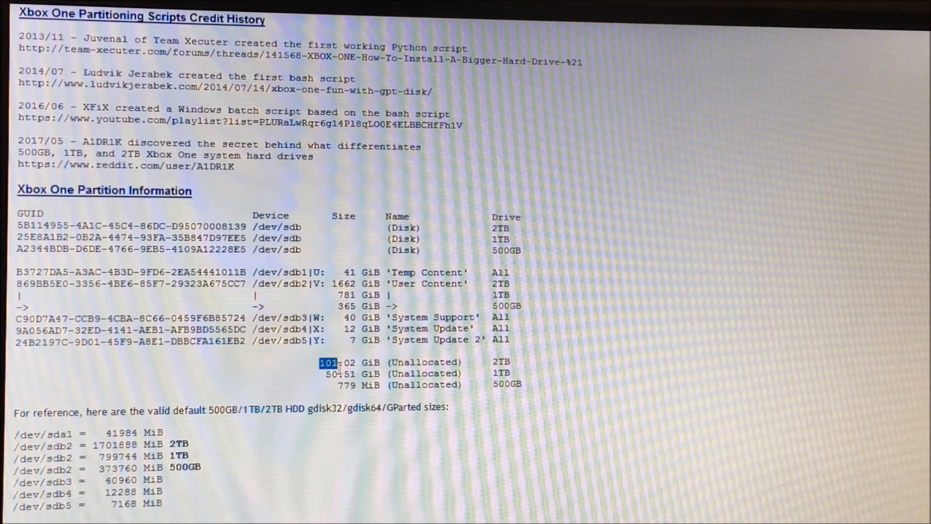
mouse_move(353, 425)
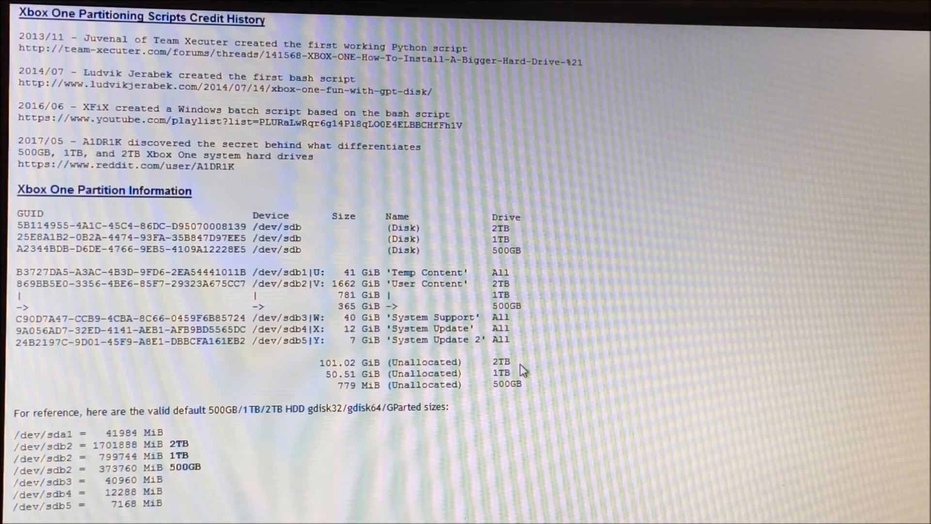
mouse_move(517, 402)
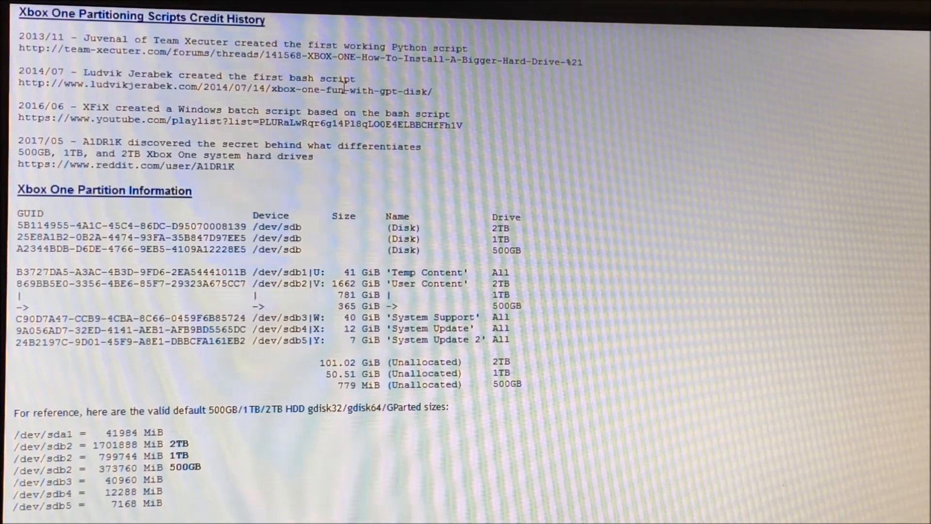
mouse_move(305, 106)
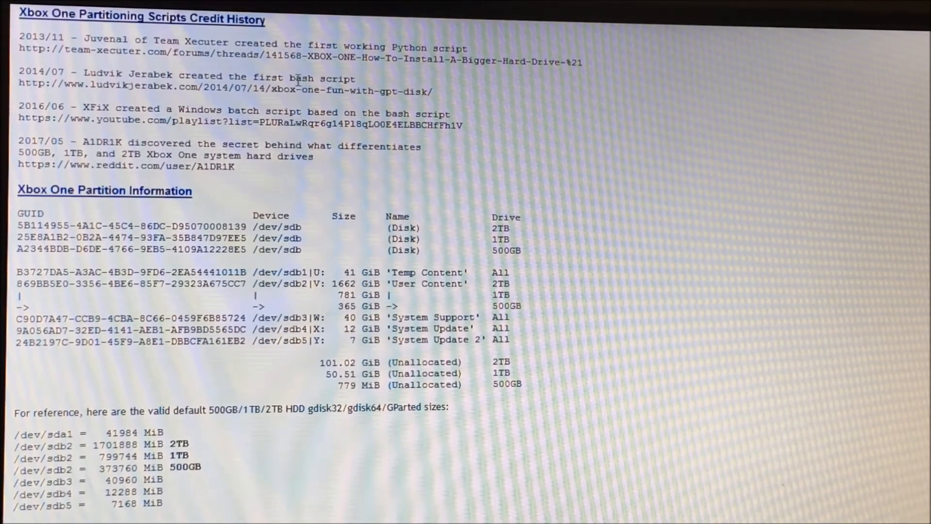
mouse_move(135, 76)
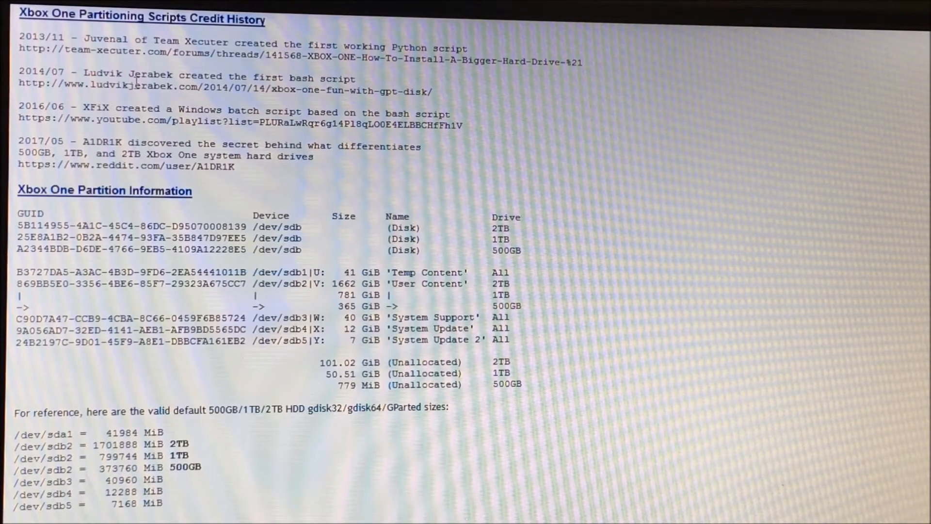
mouse_move(137, 101)
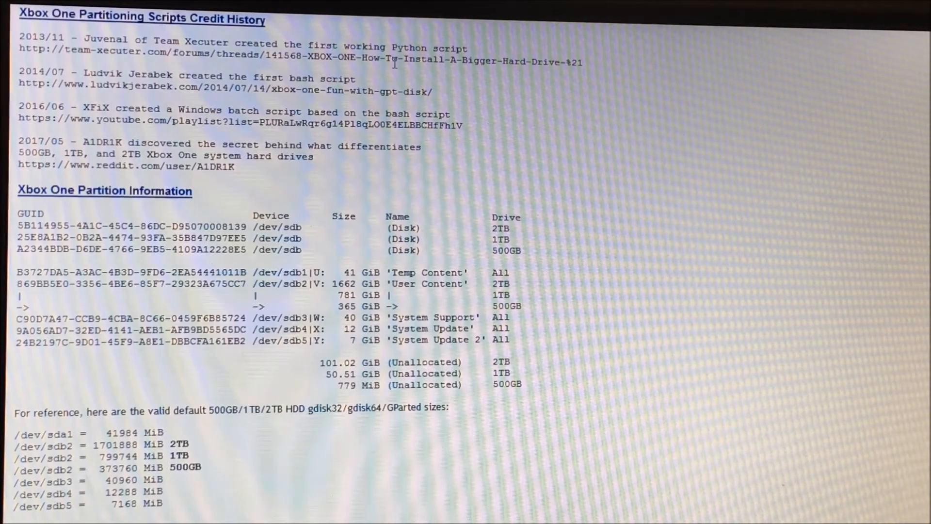
mouse_move(404, 143)
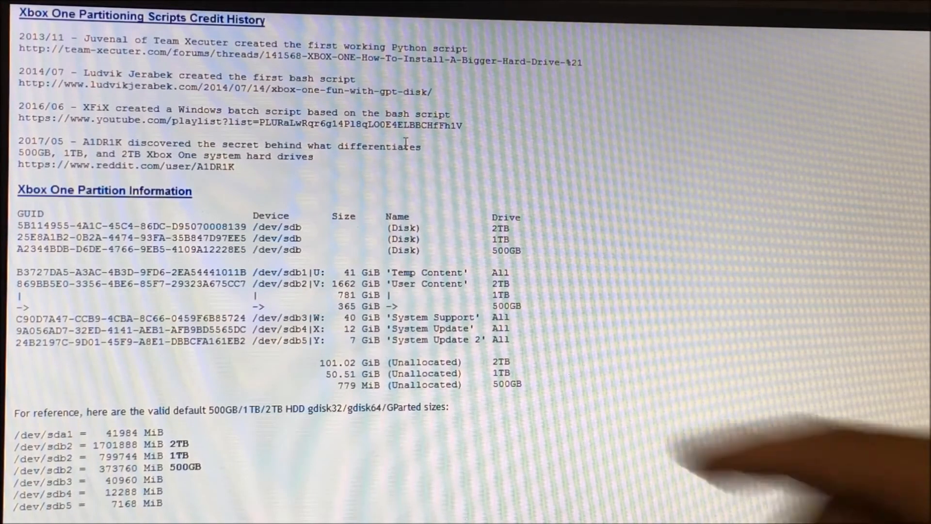
mouse_move(742, 463)
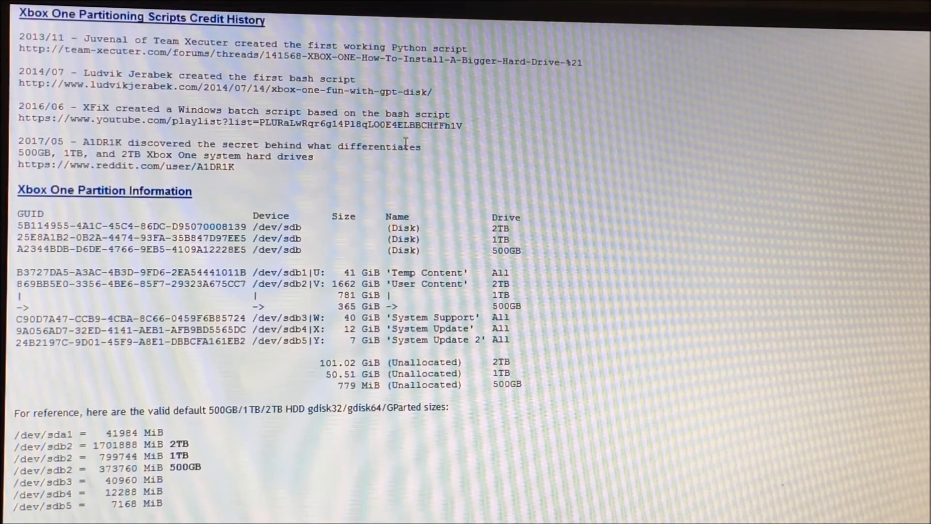
Select the 500GB disk GUID A2344BDB-D6DE-4766-9EB5-4109A12228E5 for copying
double_click(41, 249)
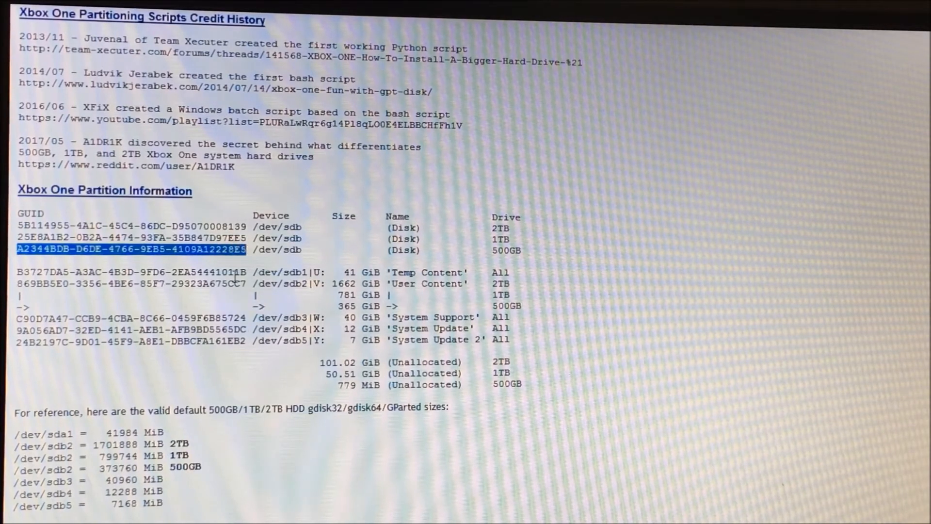
mouse_move(403, 377)
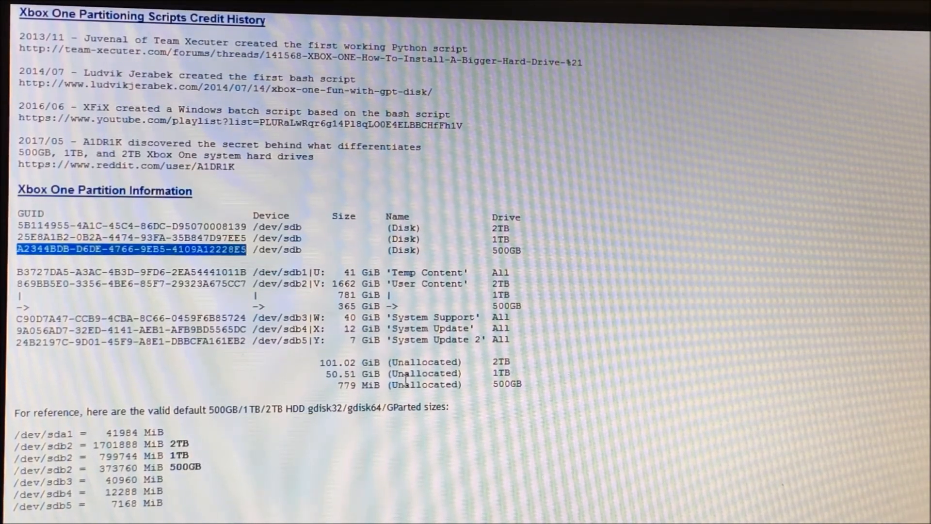